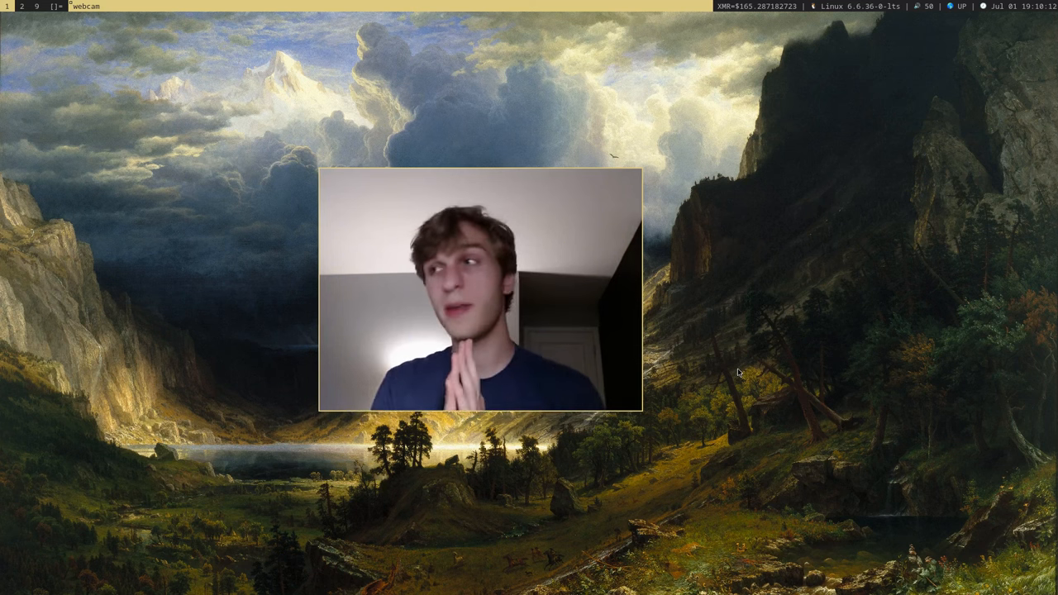
{"action": "mouse_move", "coordinate": [507, 314]}
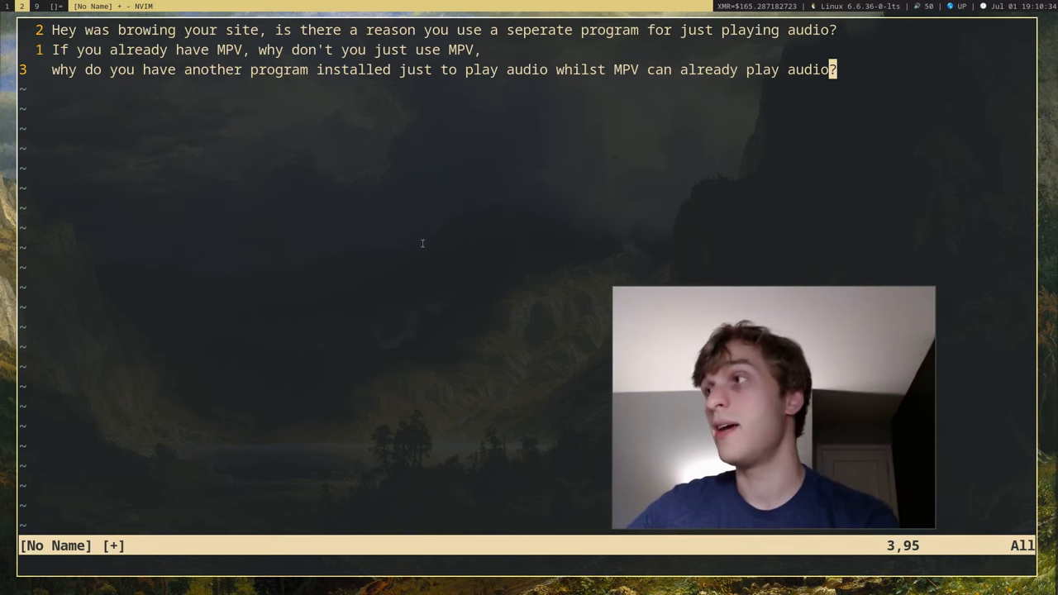
{"action": "mouse_move", "coordinate": [268, 254]}
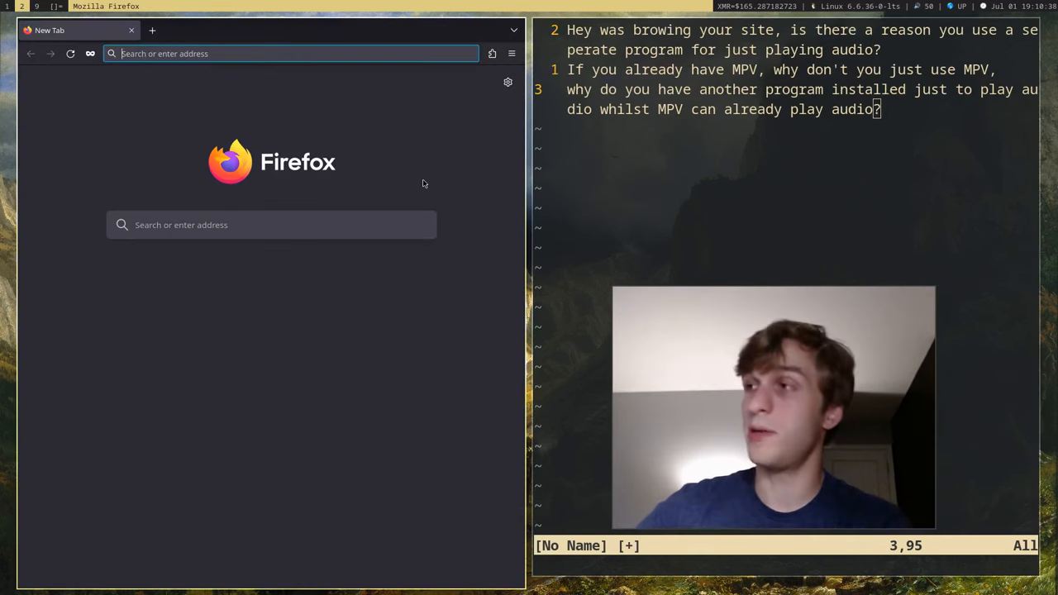
Step: Load the musicpd website and open its Clients page listing MPD clients
{"action": "type", "text": "musicpd"}
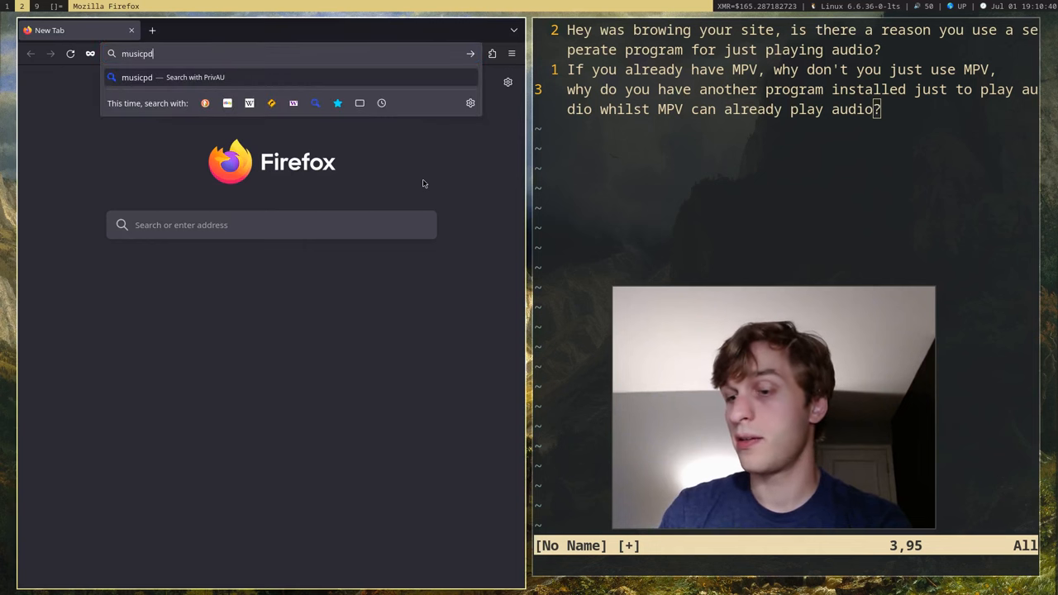
{"action": "key", "text": "Return"}
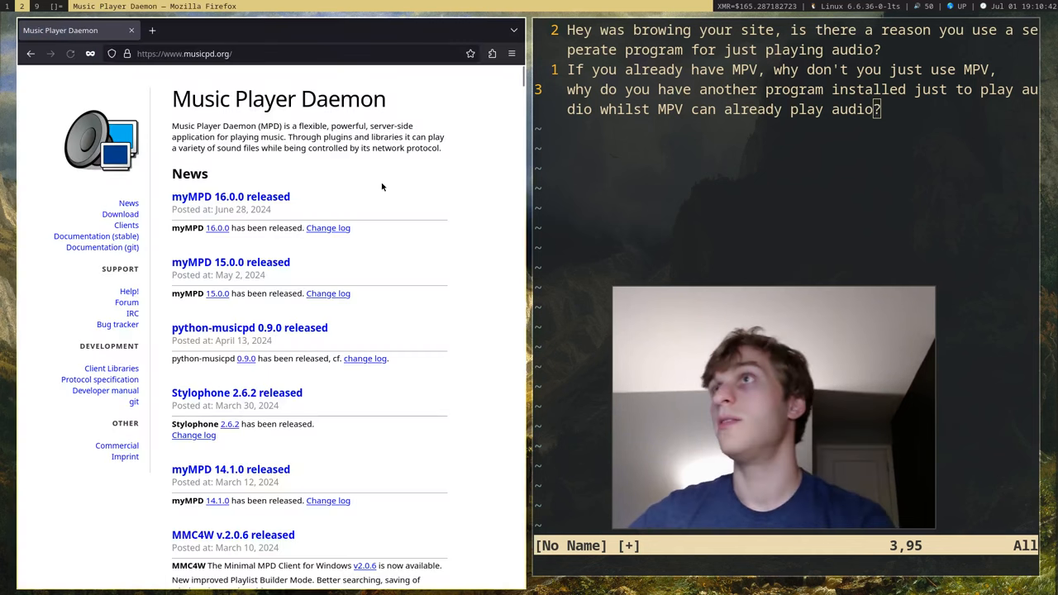
{"action": "double_click", "coordinate": [269, 126]}
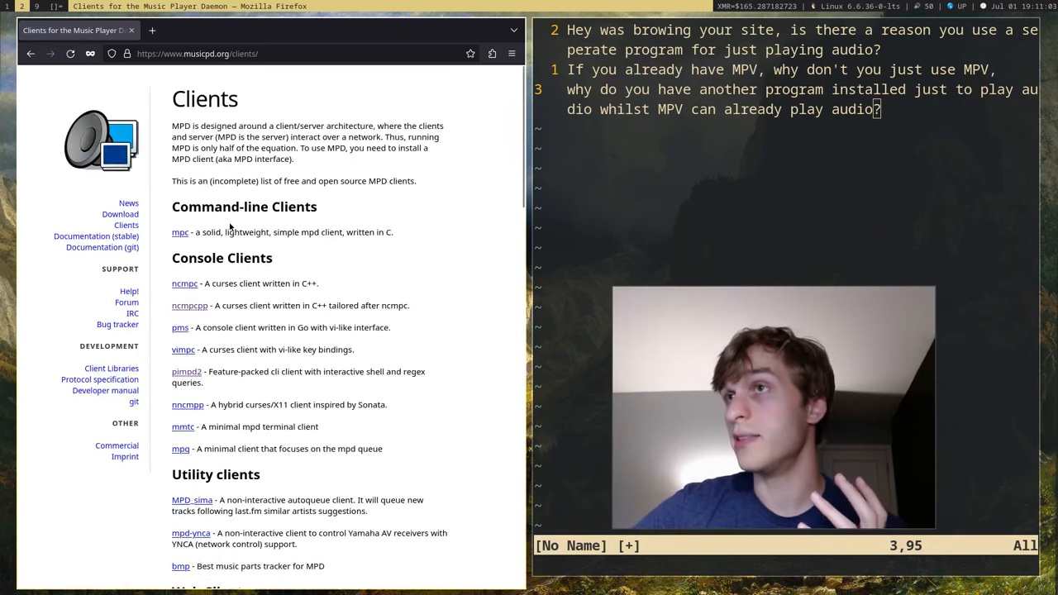
{"action": "scroll", "scroll_direction": "down", "scroll_amount": 3}
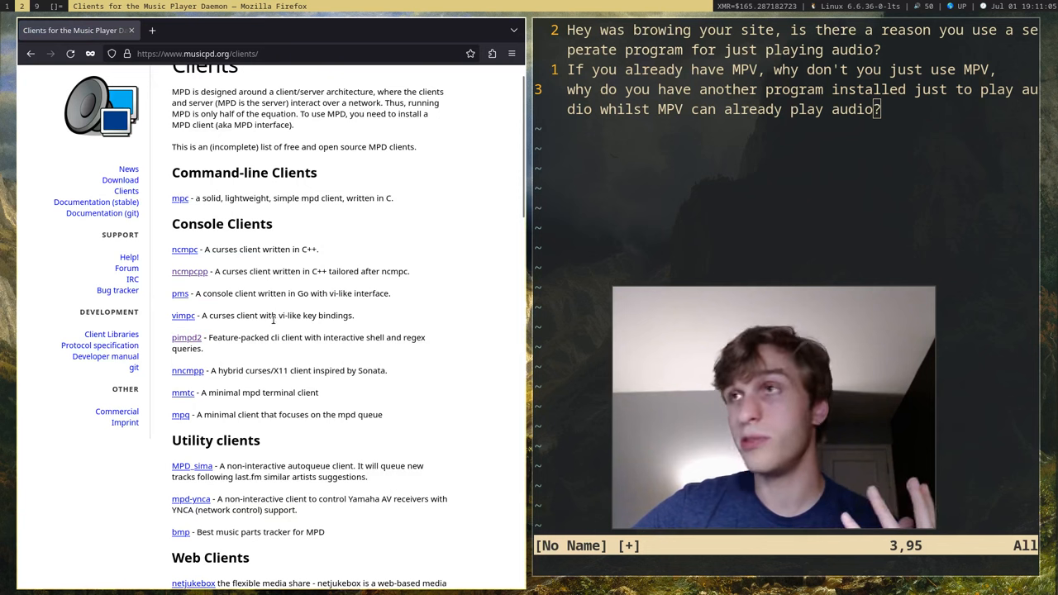
{"action": "mouse_move", "coordinate": [191, 272]}
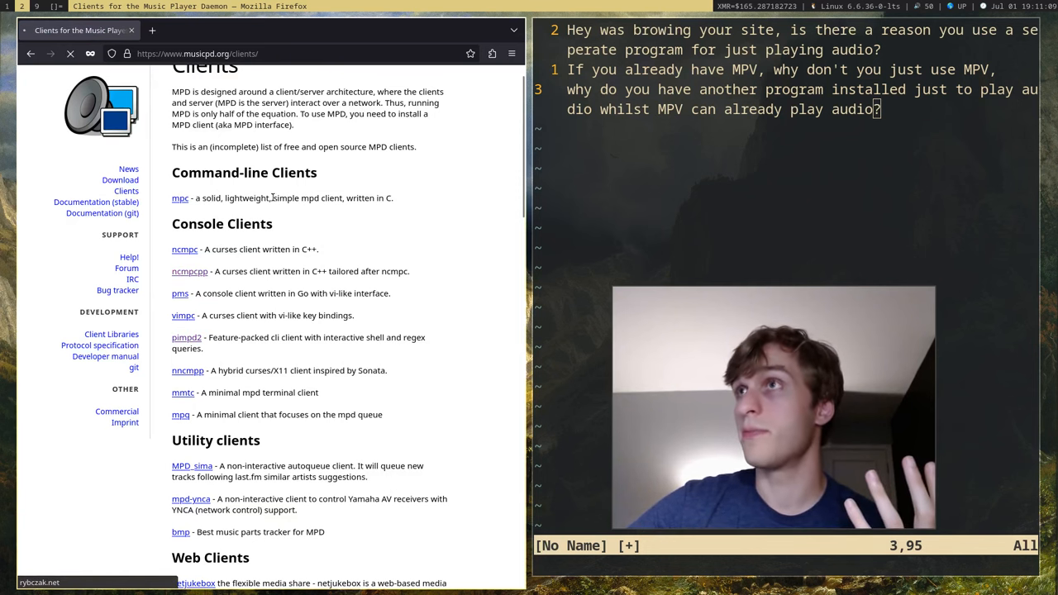
{"action": "left_click", "coordinate": [189, 271]}
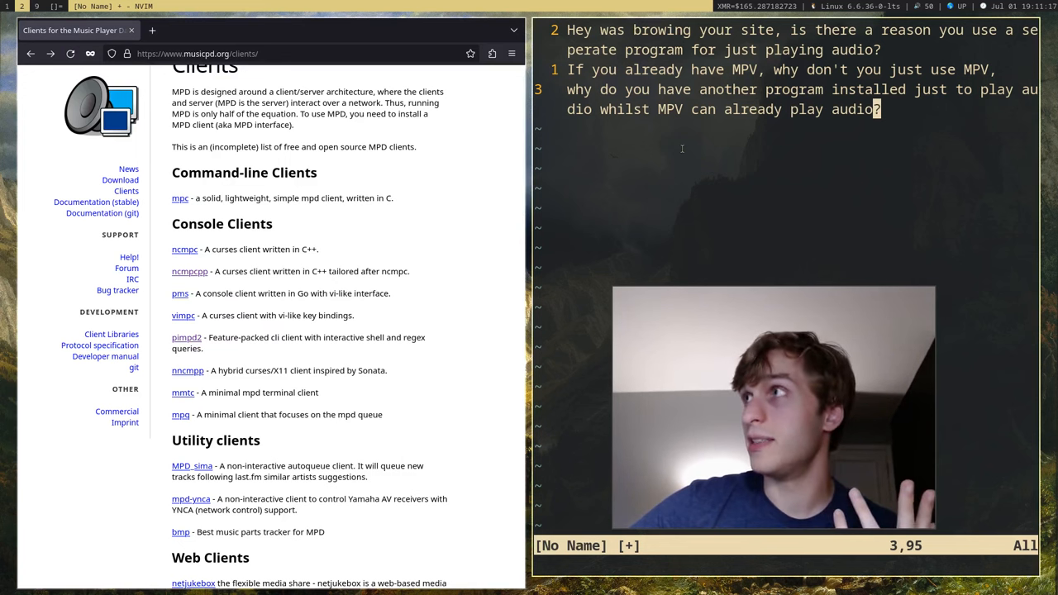
{"action": "mouse_move", "coordinate": [152, 30]}
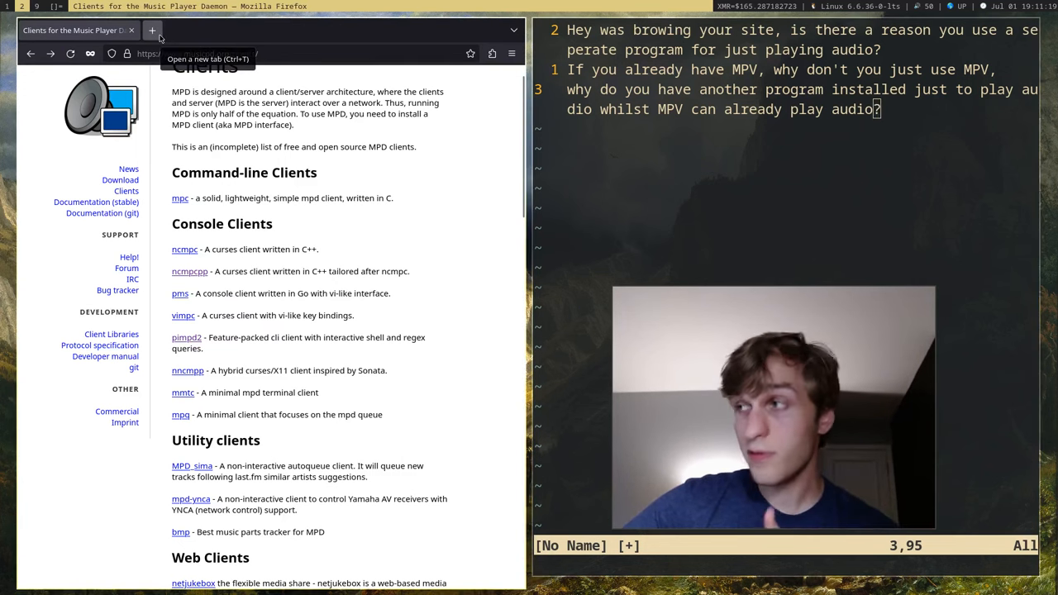
Step: Open a new Firefox tab and go to the mpv.io homepage
{"action": "left_click", "coordinate": [155, 31]}
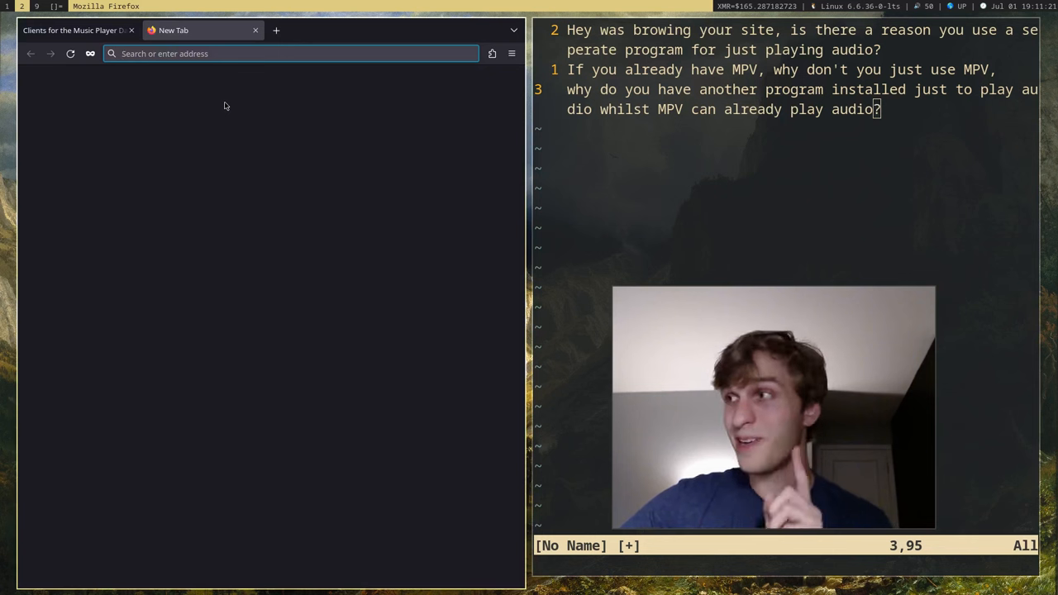
{"action": "type", "text": "mpv"}
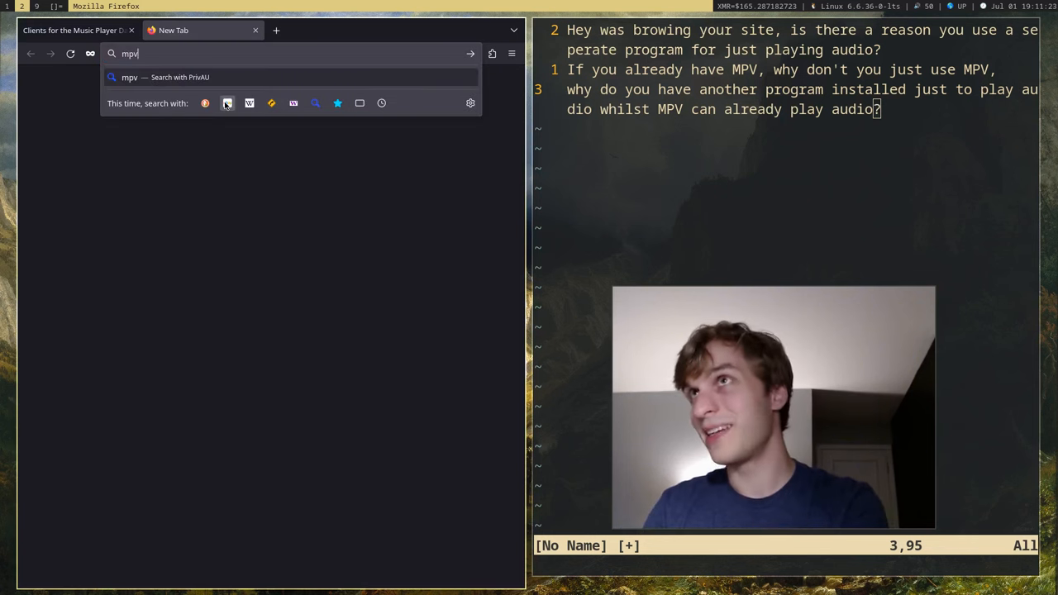
{"action": "type", "text": ".io/"}
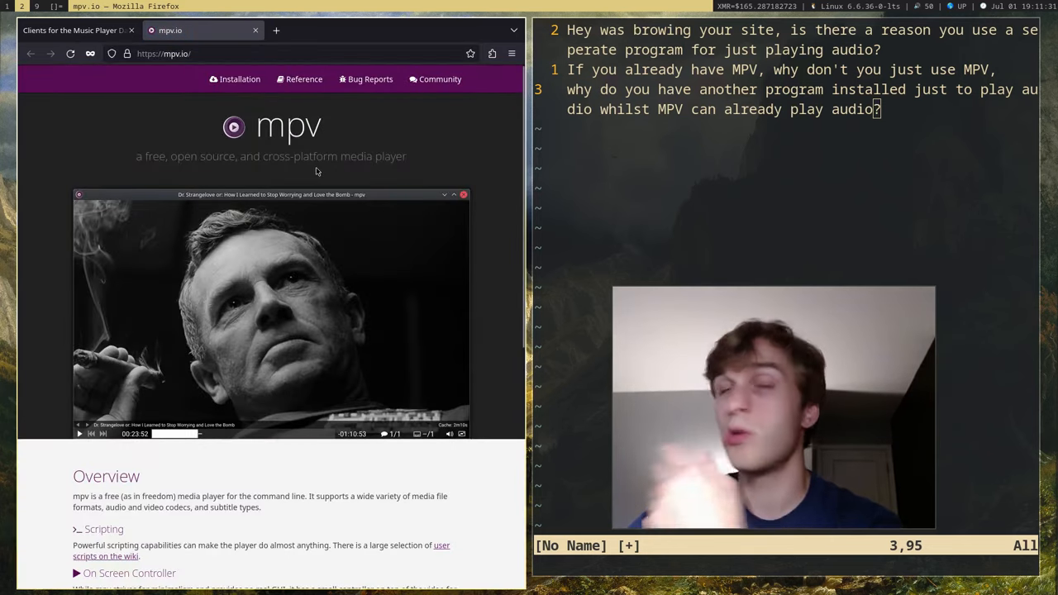
{"action": "mouse_move", "coordinate": [340, 172]}
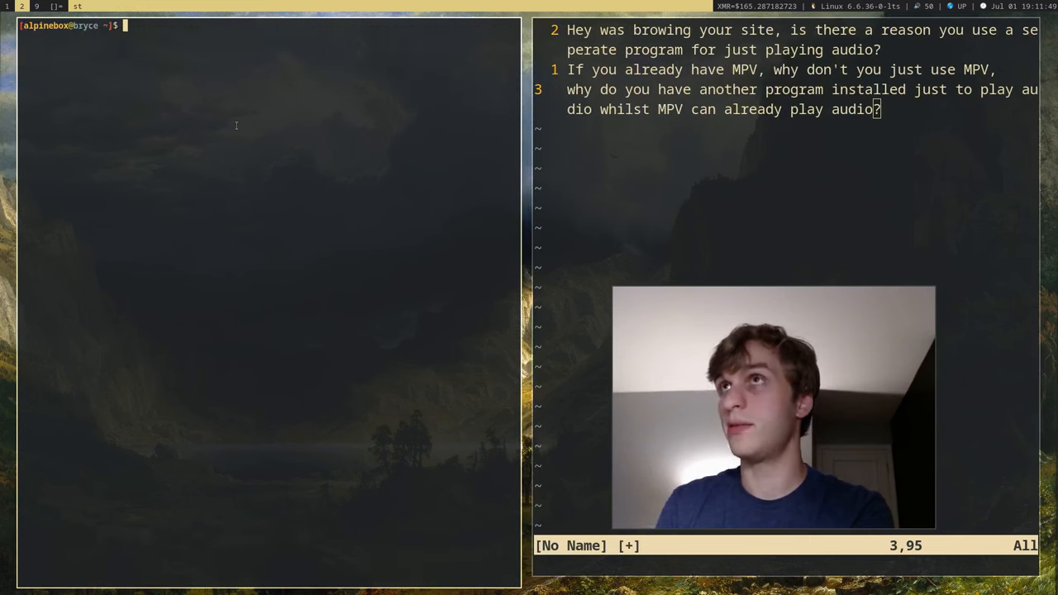
Step: Play 'Rimsky Korsakov - Flight of the Bumblebee.opus' from music/ with mpv, then quit
{"action": "type", "text": "cd music/"}
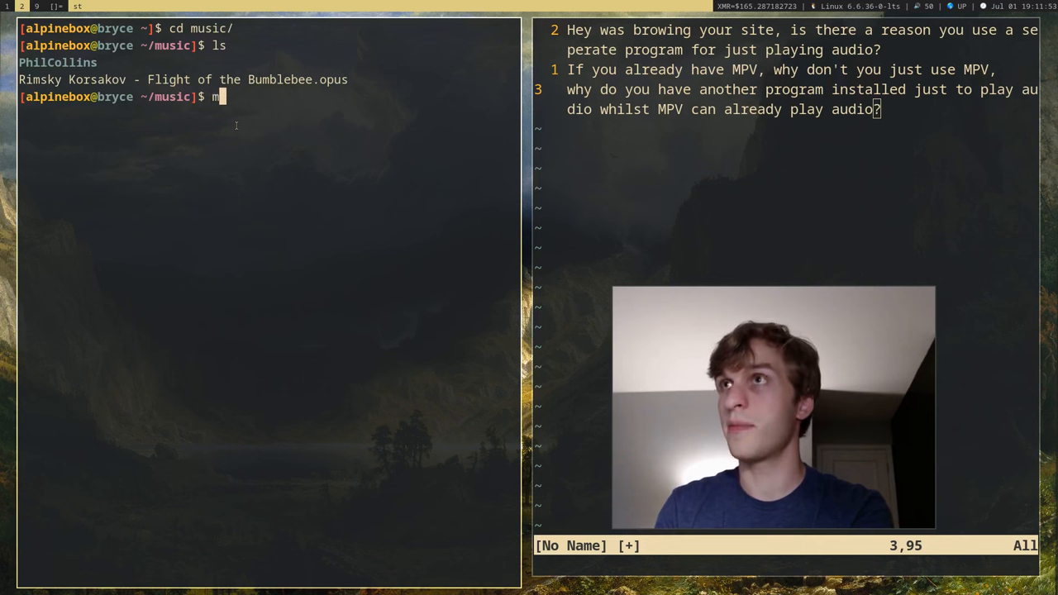
{"action": "type", "text": "mpv Rimsky\\ Korsakov\\ -\\ Flight\\ of\\ the\\ Bumblebee.opus"}
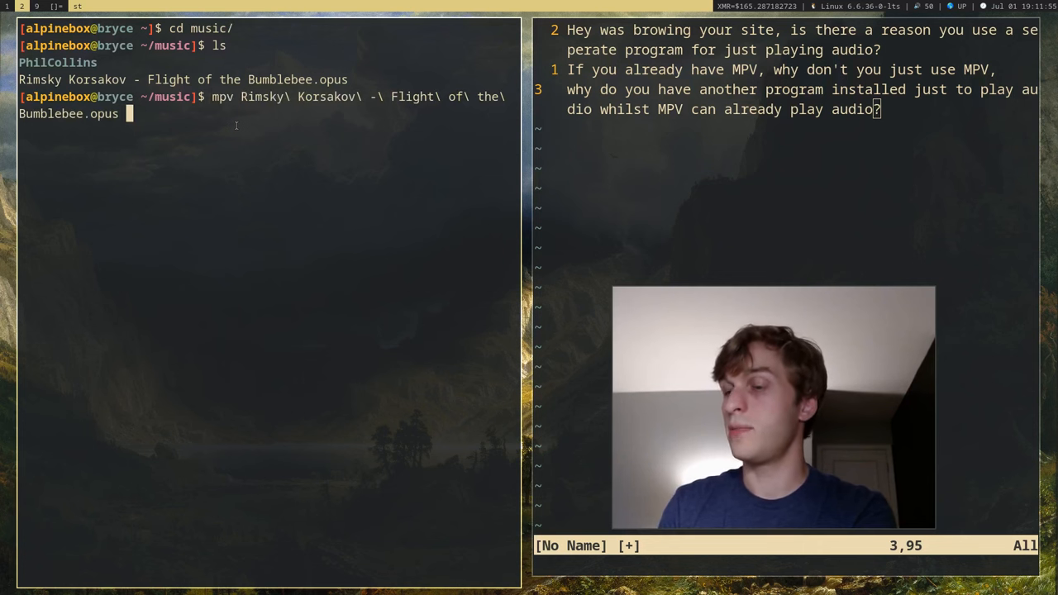
{"action": "key", "text": "Return"}
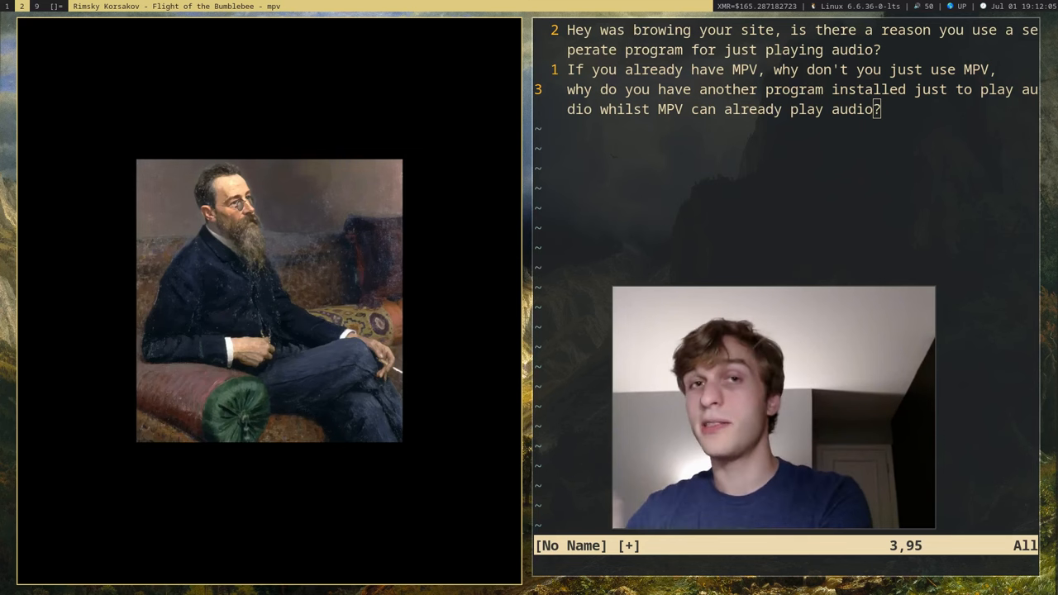
{"action": "key", "text": "q"}
{"action": "type", "text": "cd"}
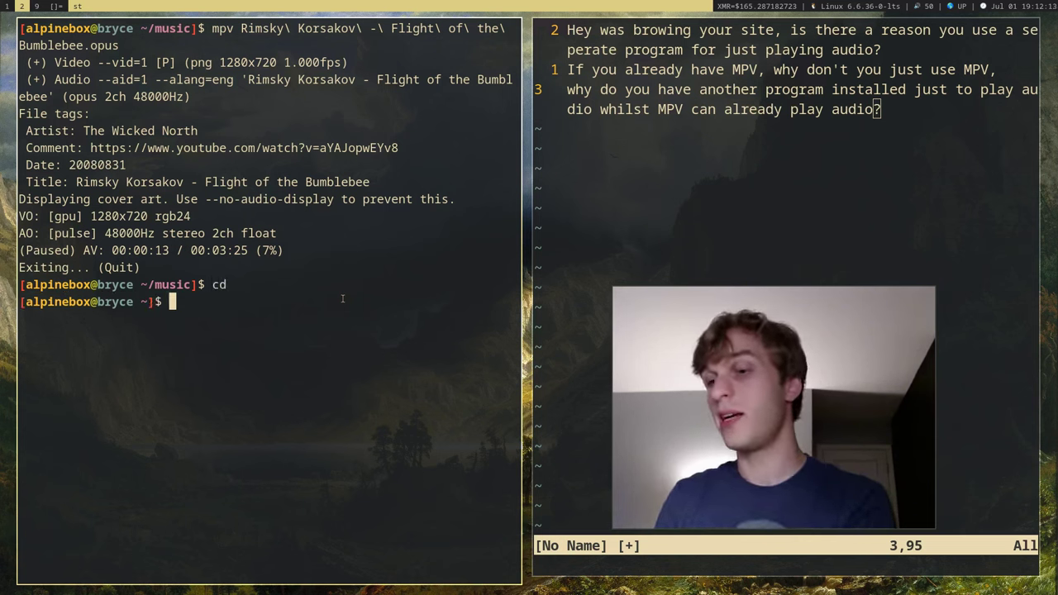
Step: Open .local/bin/music in Neovim to view the shuffled mpv script
{"action": "type", "text": "vim .l"}
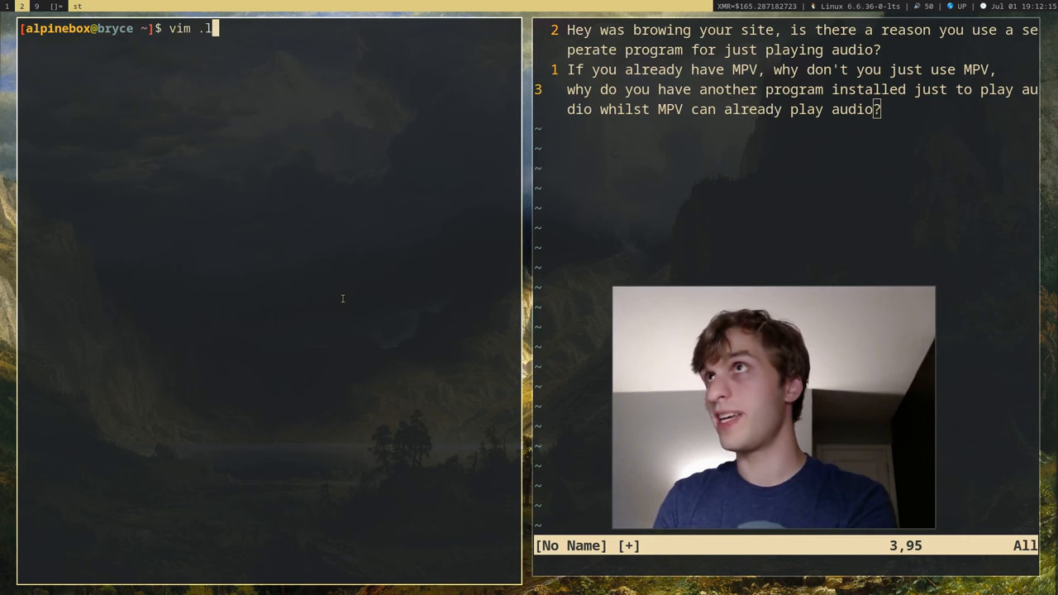
{"action": "type", "text": "ocal/bin/mu"}
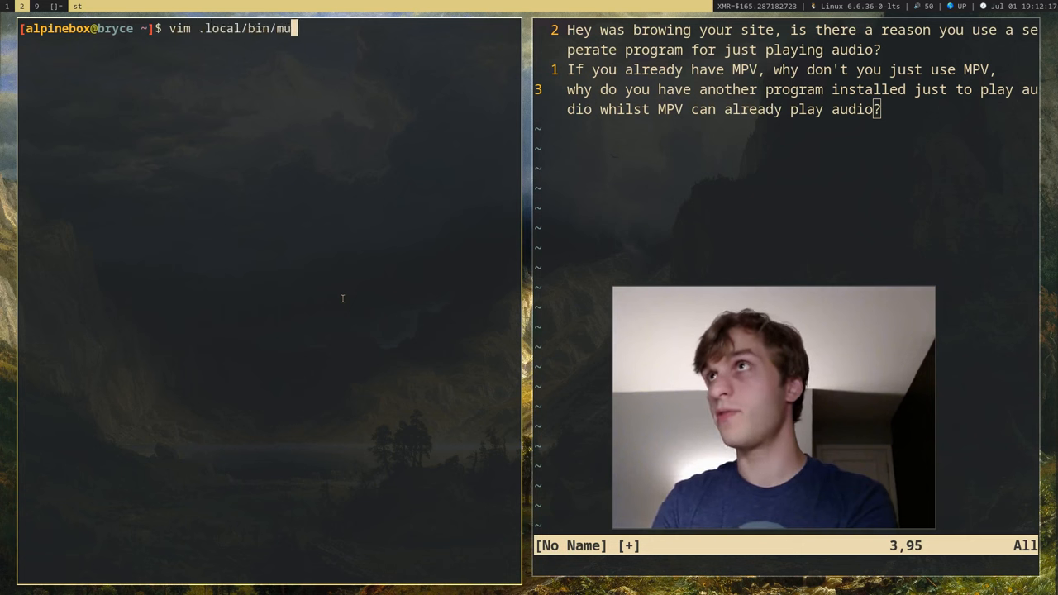
{"action": "type", "text": "sic"}
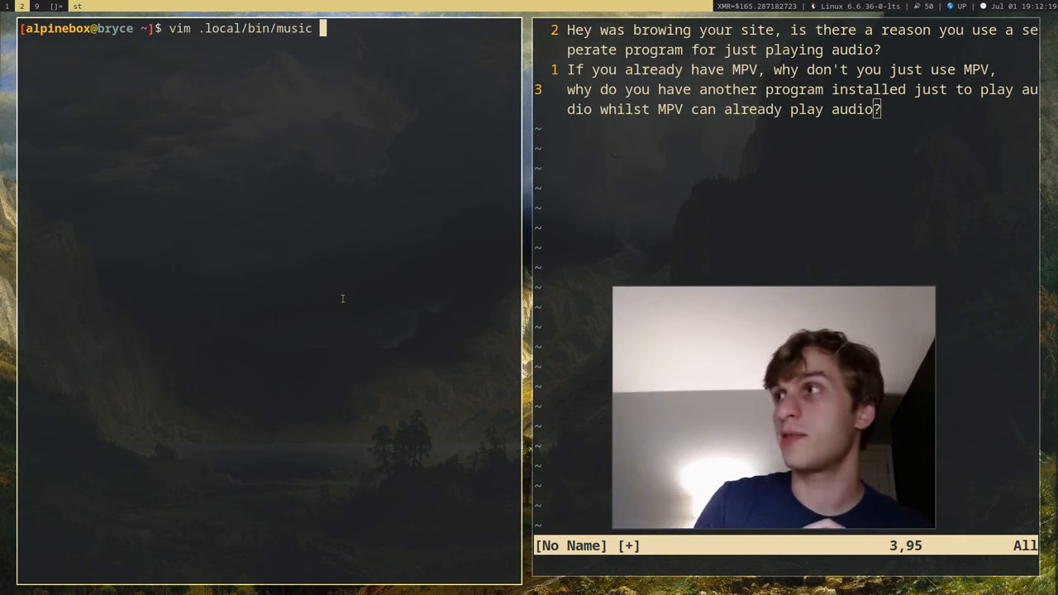
{"action": "key", "text": "Enter"}
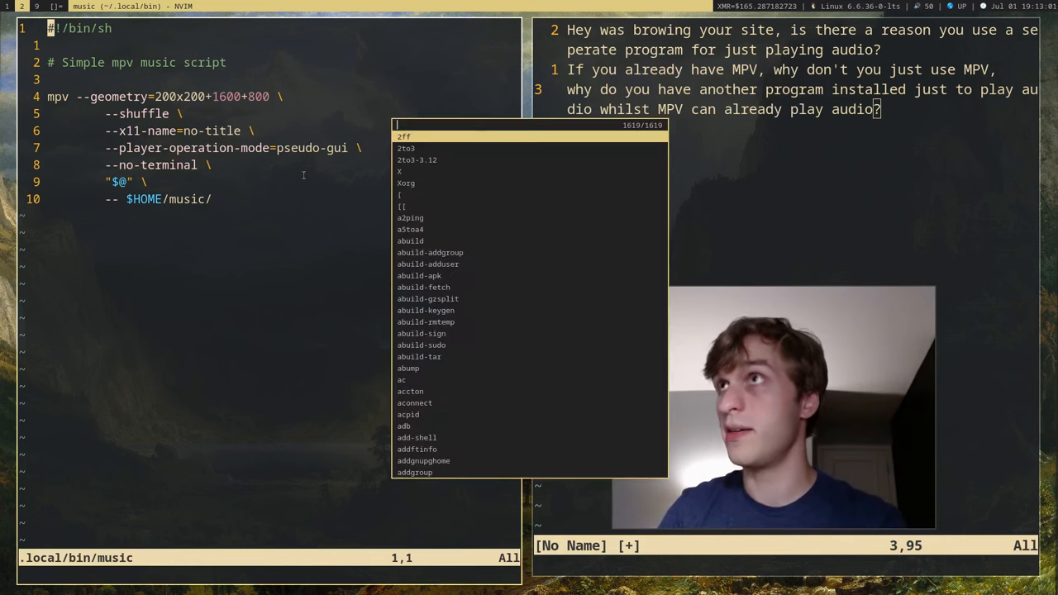
Step: Run the music script to play Flight of the Bumblebee in the small mpv window
{"action": "key", "text": "Escape"}
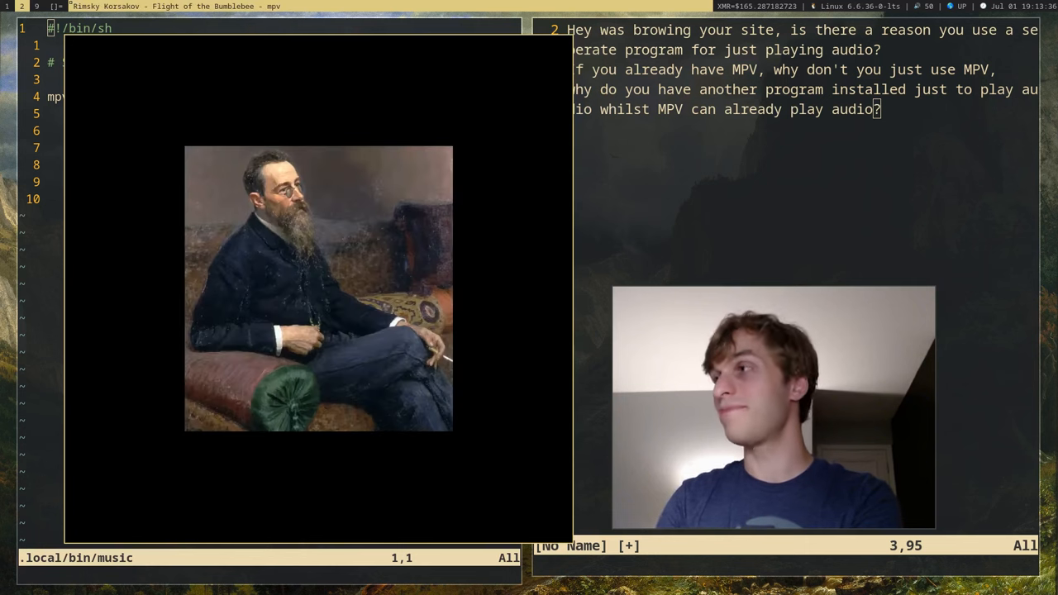
{"action": "mouse_move", "coordinate": [304, 368]}
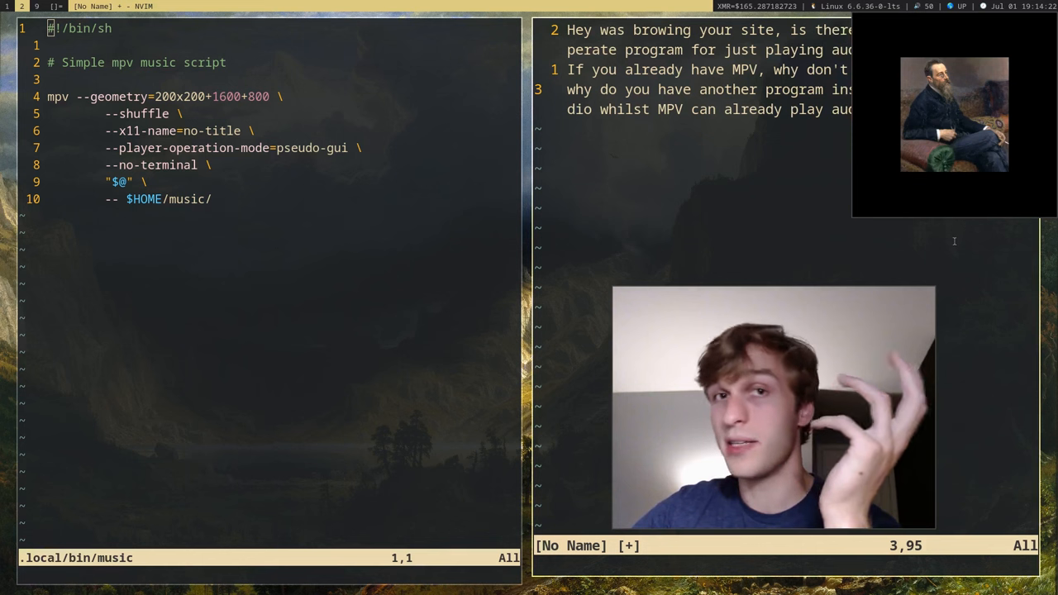
{"action": "mouse_move", "coordinate": [953, 262]}
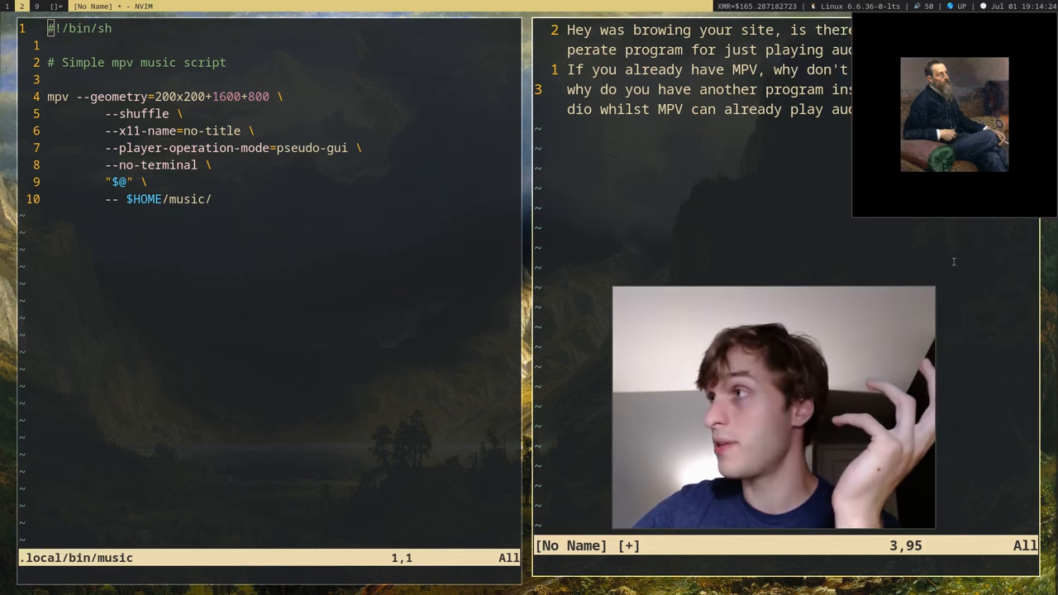